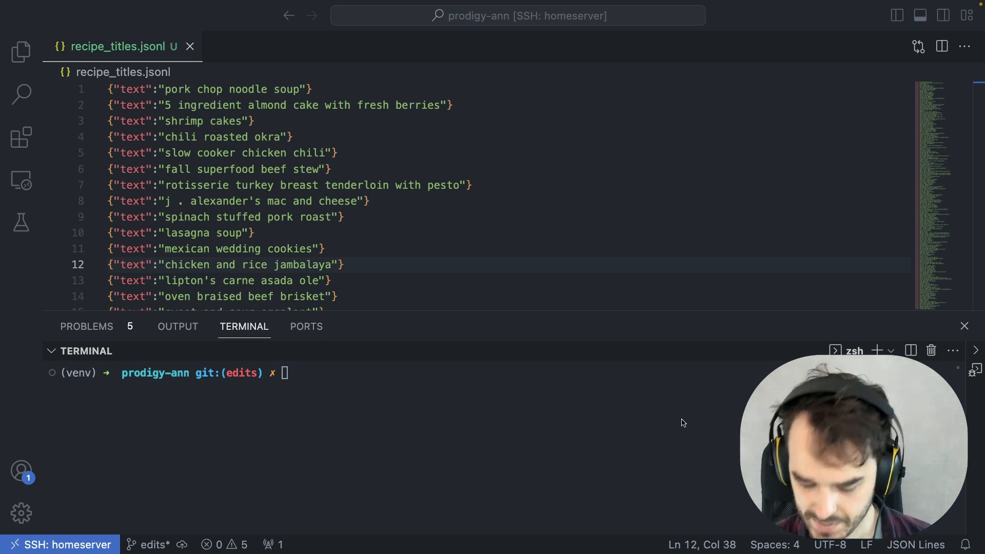
mouse_move(319, 103)
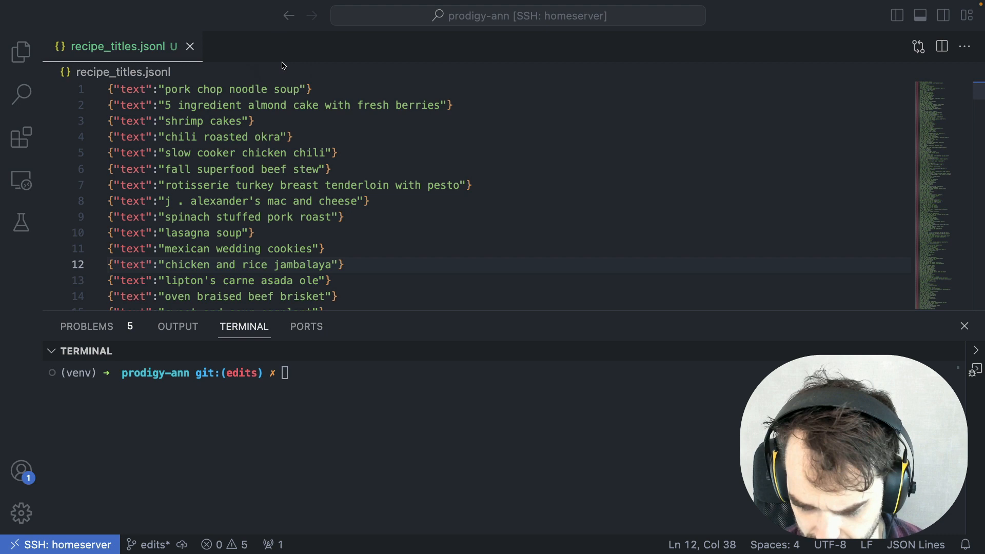
mouse_move(276, 70)
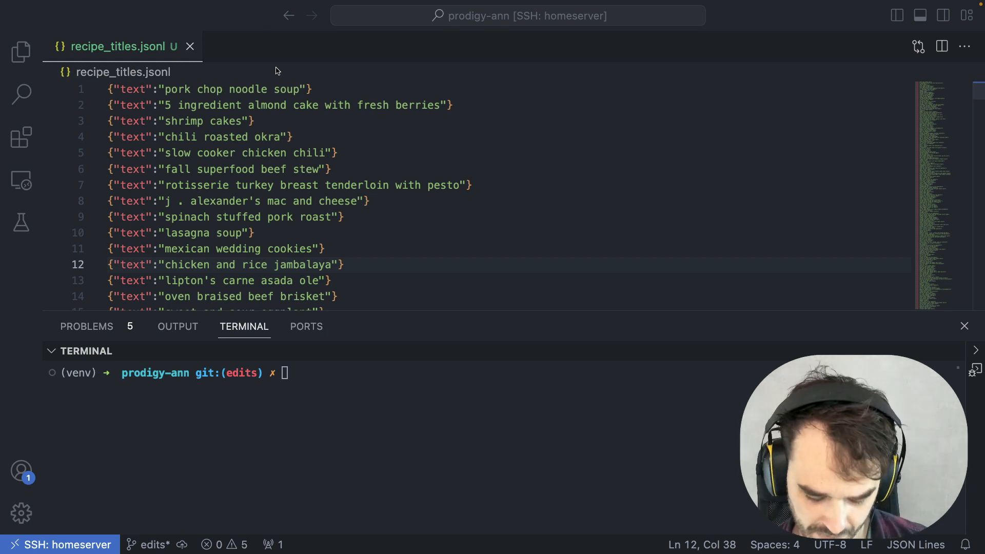
mouse_move(638, 129)
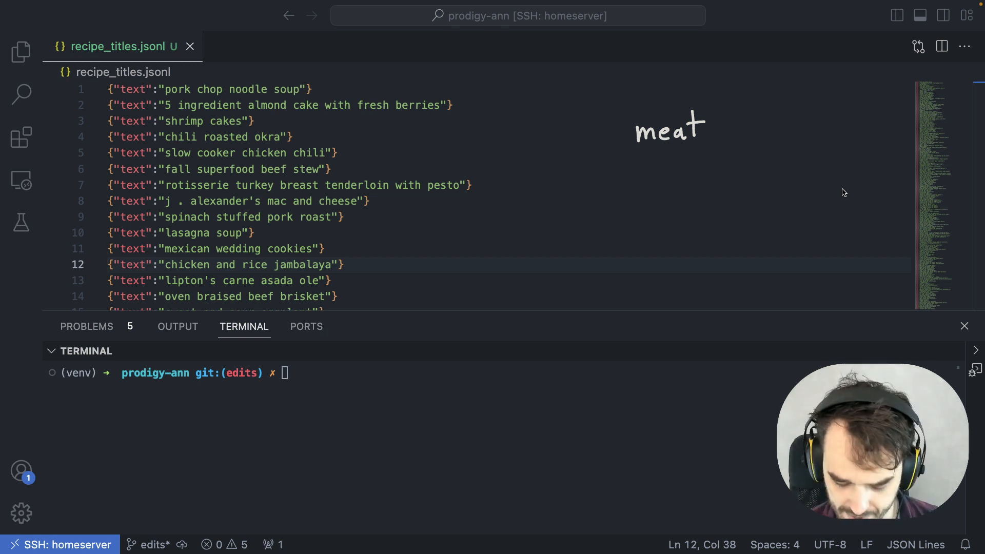
- Index all 6118 titles from recipe_titles.jsonl into recipe_titles.index with prodigy ann.text.index
drag(636, 146, 705, 146)
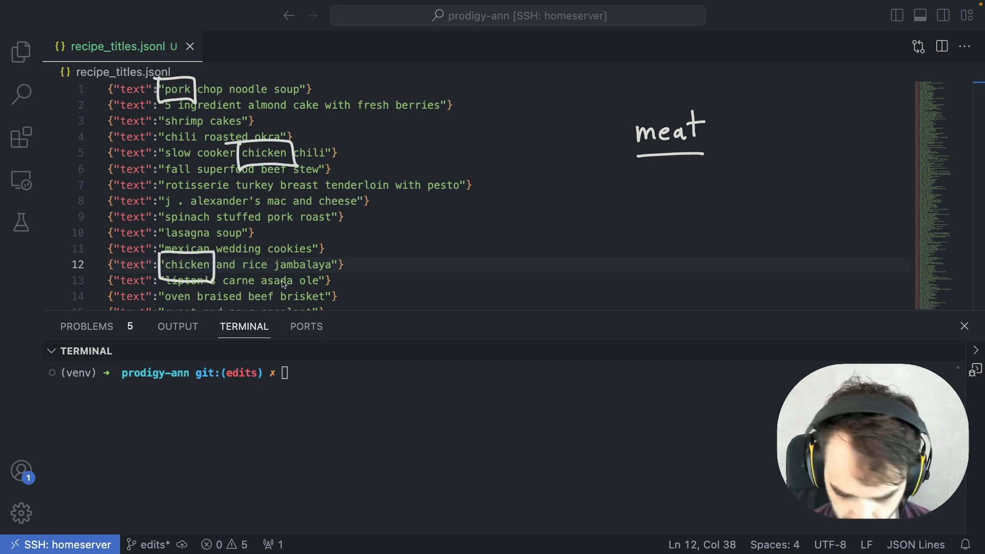
drag(245, 286, 283, 308)
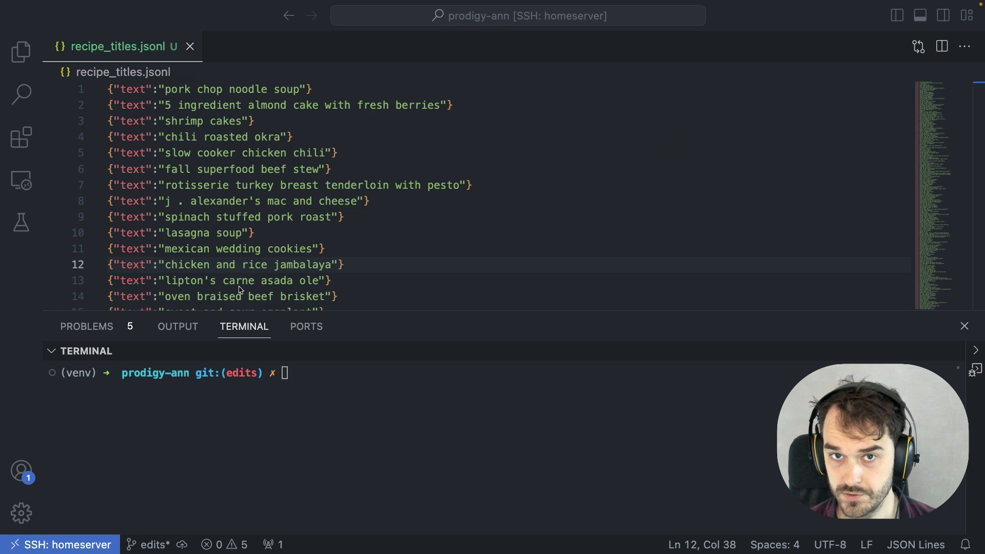
mouse_move(497, 84)
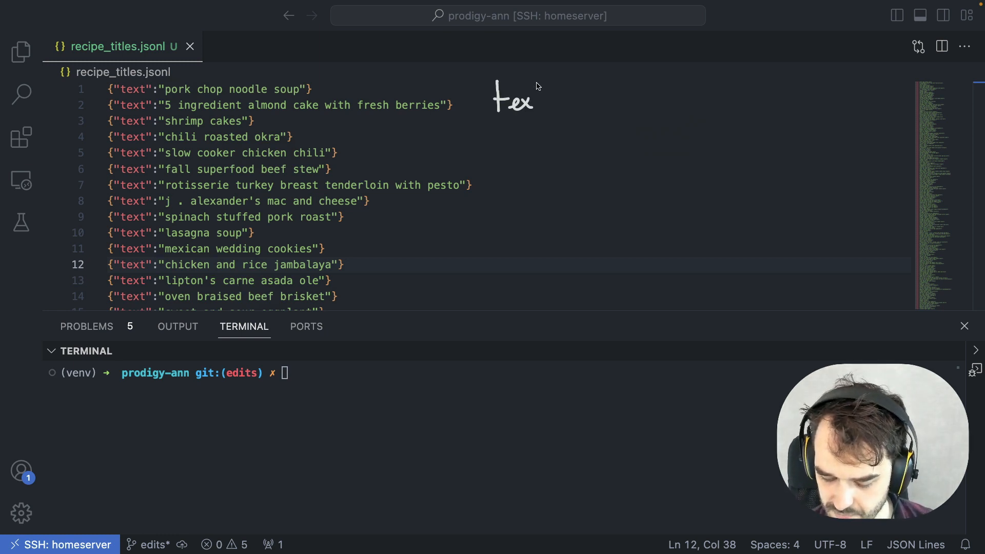
text(t)
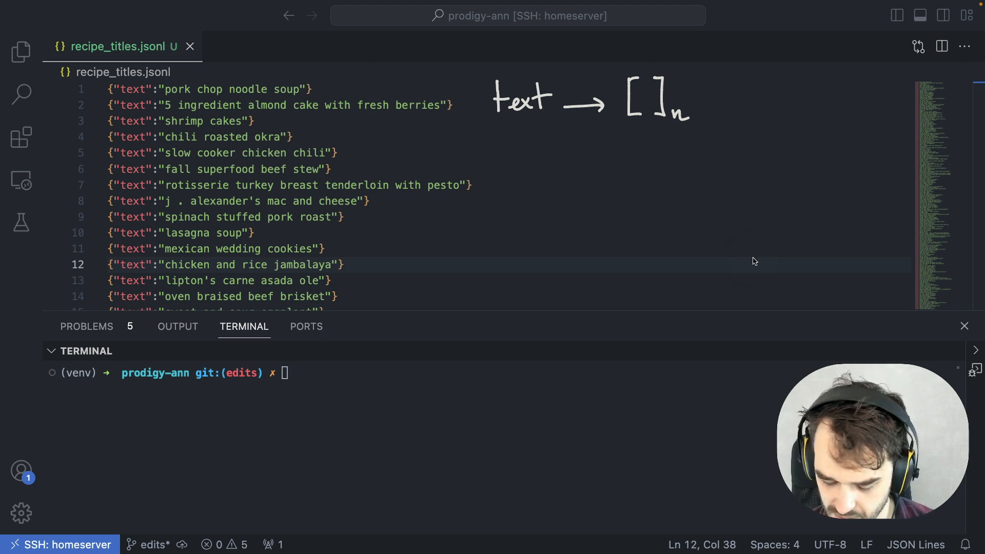
mouse_move(735, 75)
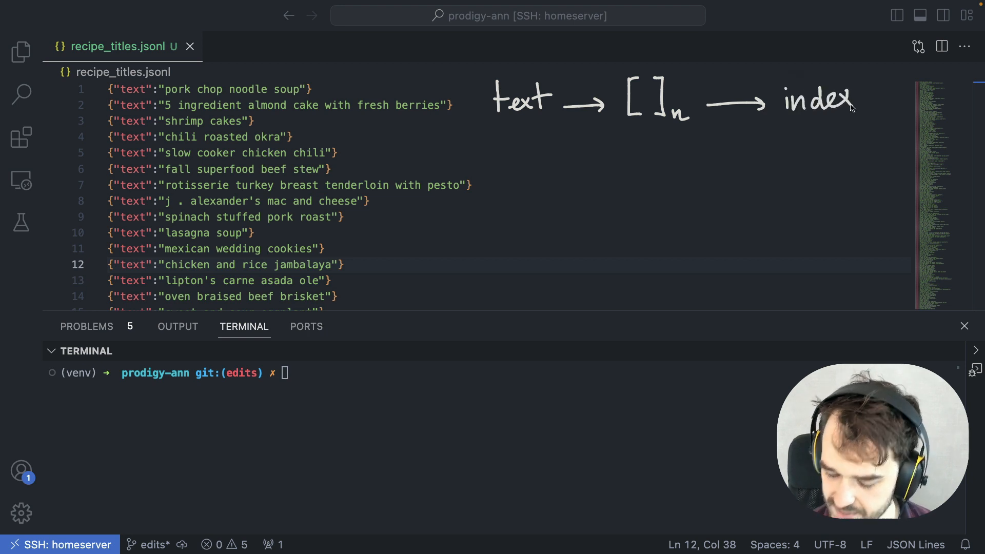
mouse_move(496, 216)
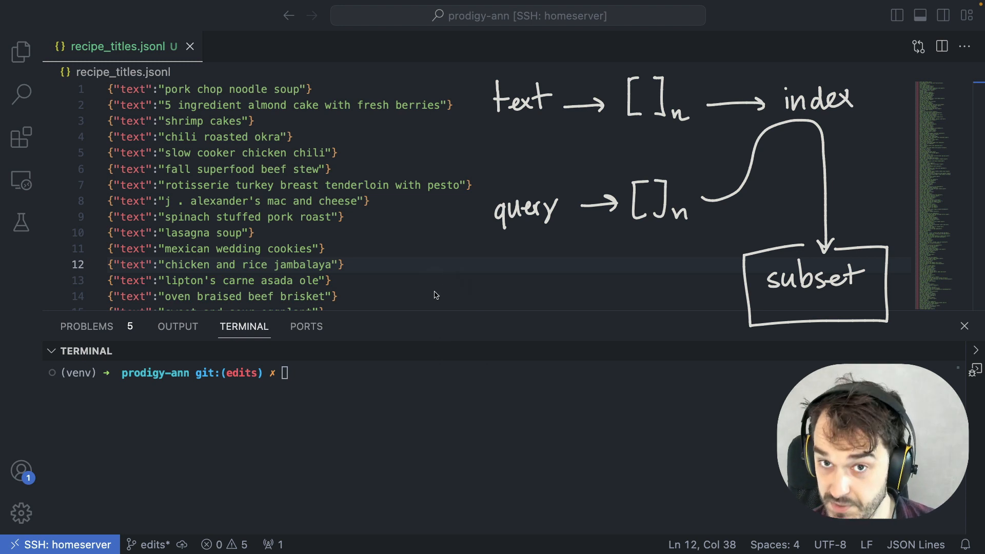
text(Pro)
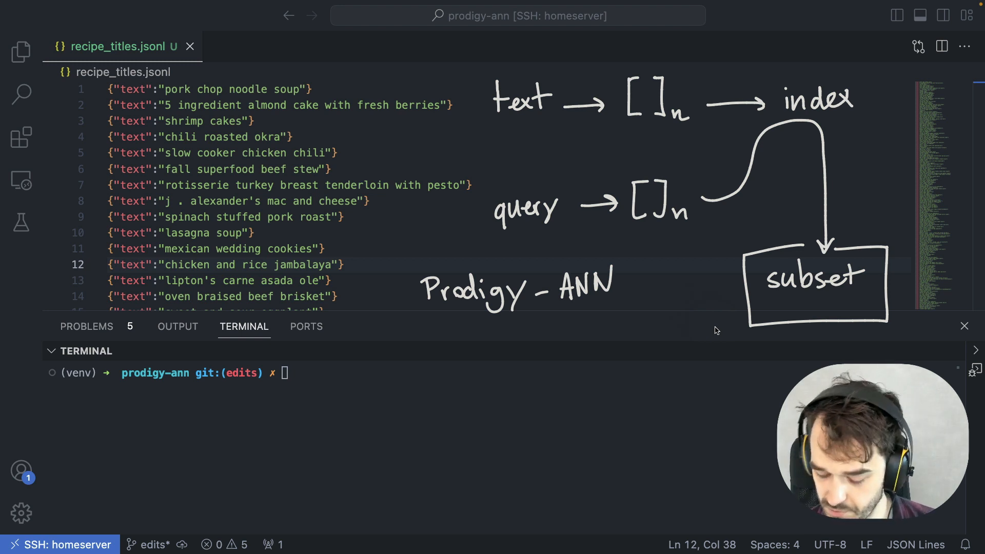
text(python -m prodigy ann.text.index recipe_titles.jsonl recipe_titles.index)
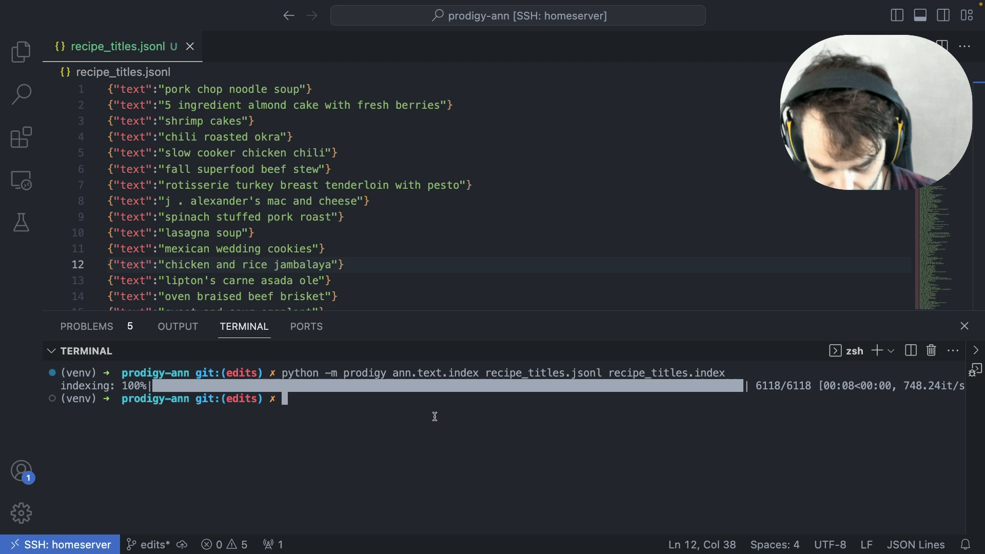
- Enter the ann.text.fetch command querying recipe_titles.index for "meat" into out.jsonl, not yet run
text(python -m prodigy ann.text.fetch recipe_titles.jsonl recipe_titles.index --query "meat" out.jsonl)
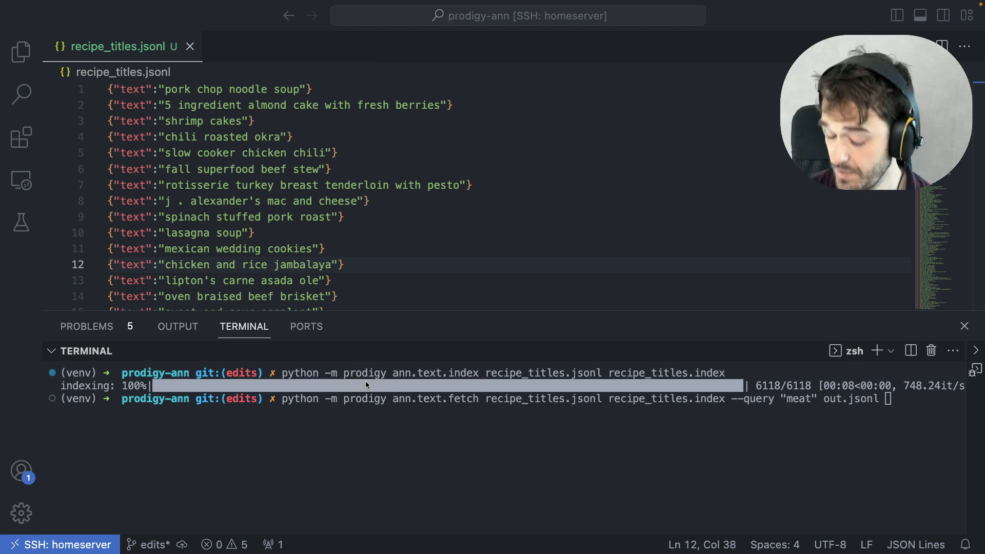
mouse_move(525, 395)
text(code out.jsonl)
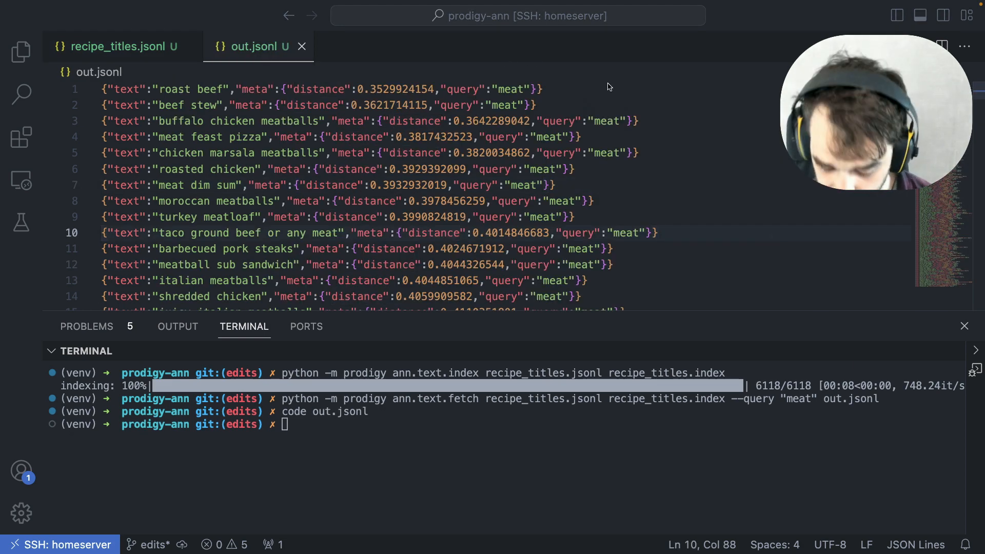
mouse_move(438, 59)
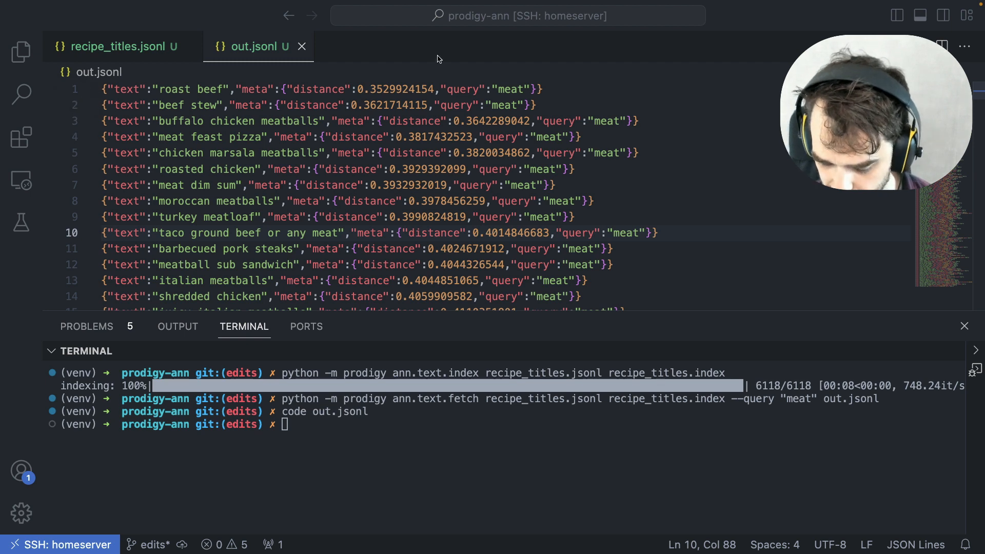
mouse_move(332, 67)
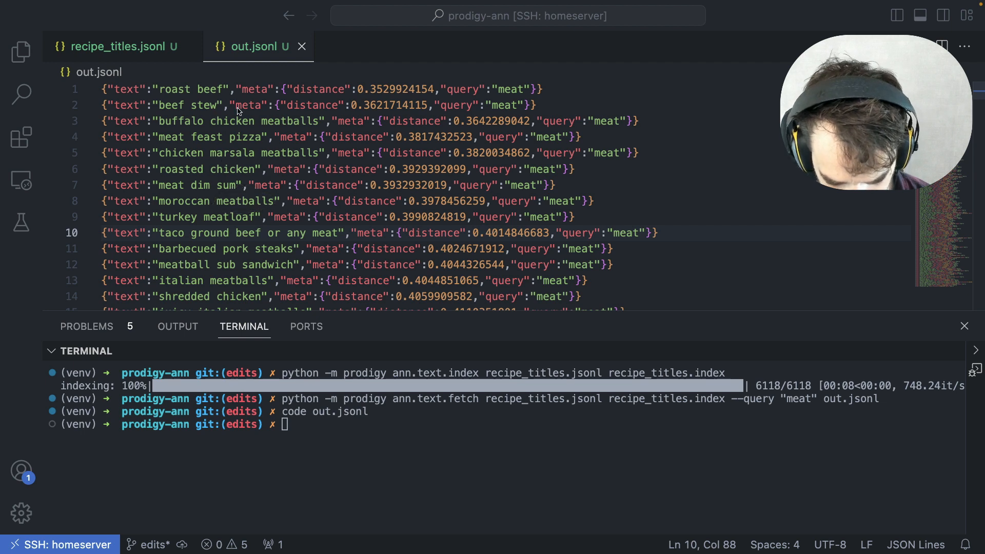
mouse_move(230, 236)
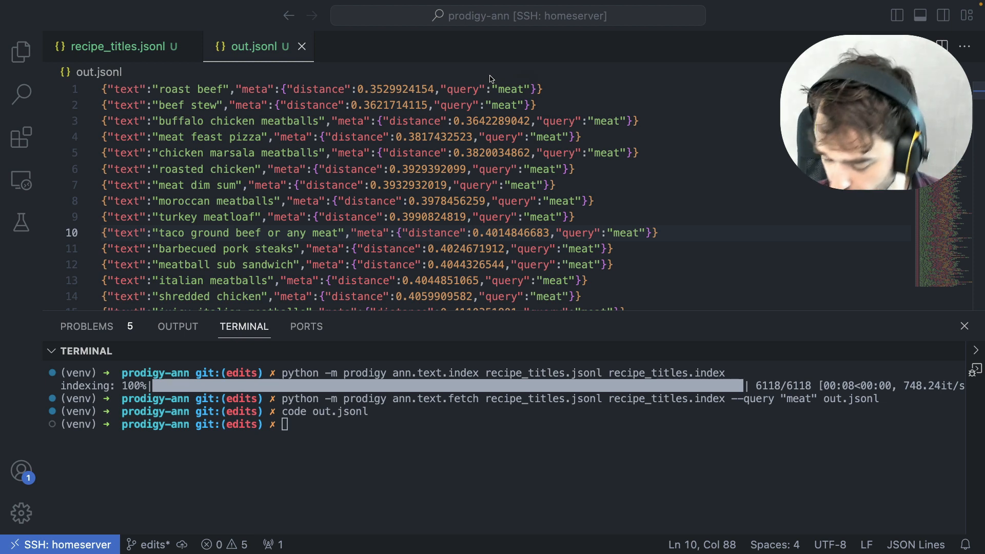
mouse_move(800, 434)
text(python -m prodigy ner.ann.manual annots blank:en recipe_titles.jsonl recipe_titles.index --query meat --labels meat,vegetable)
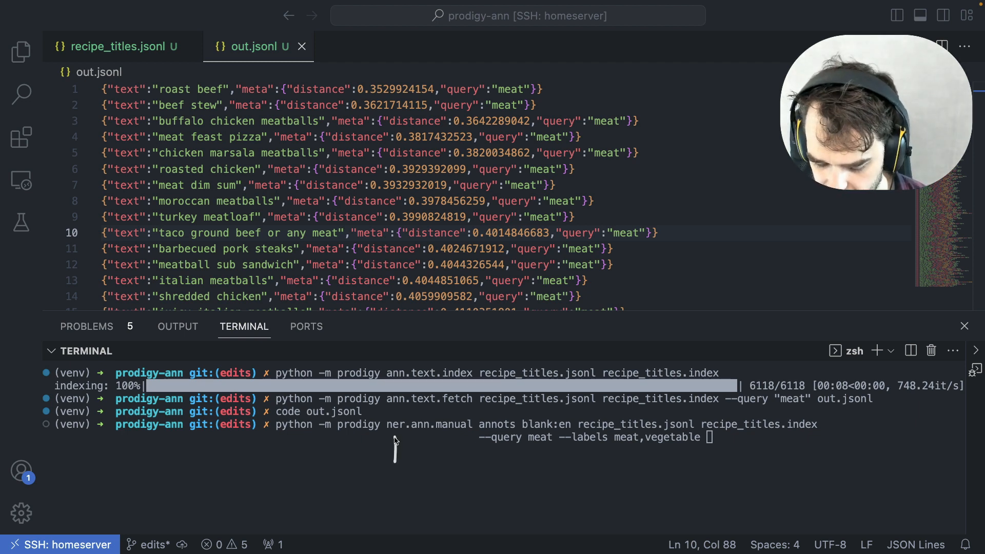
mouse_move(448, 465)
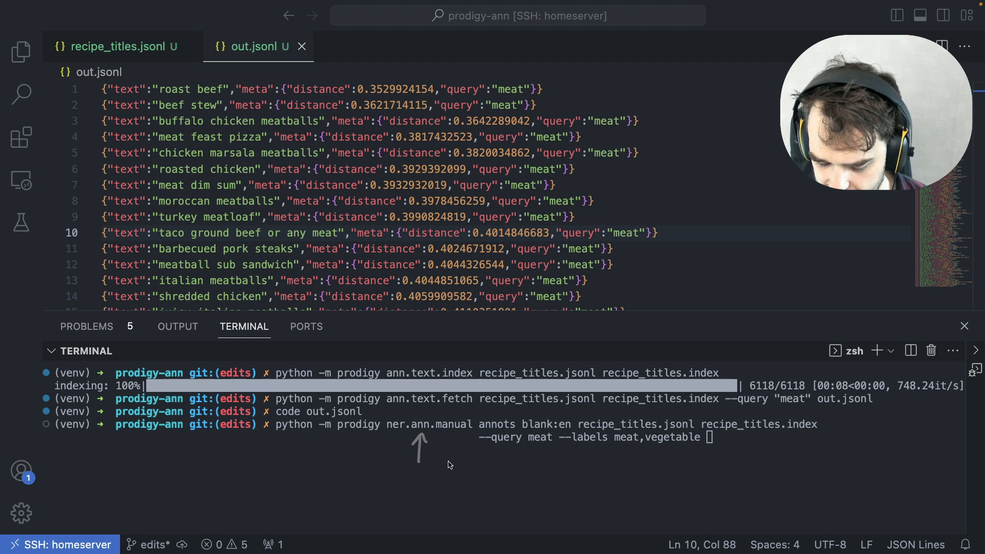
mouse_move(489, 386)
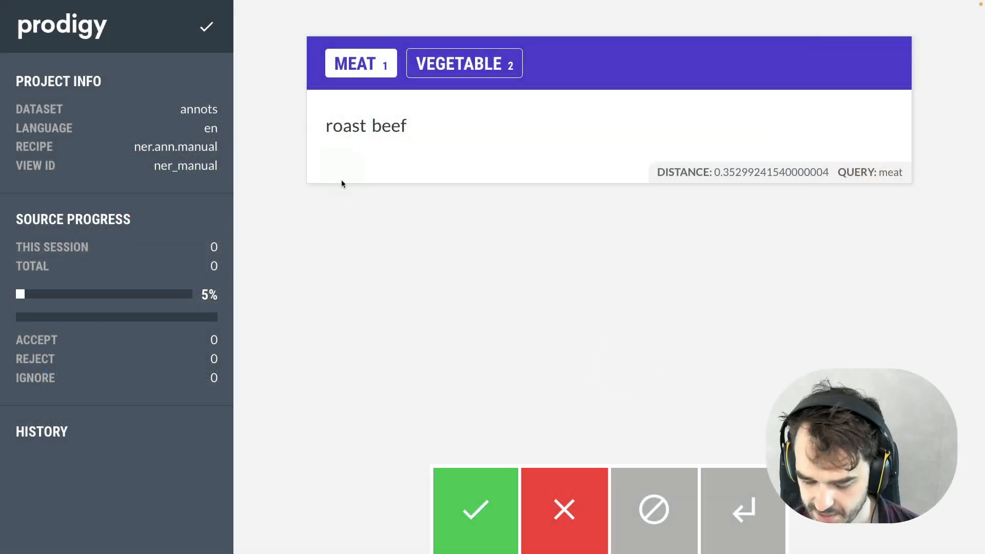
mouse_move(692, 123)
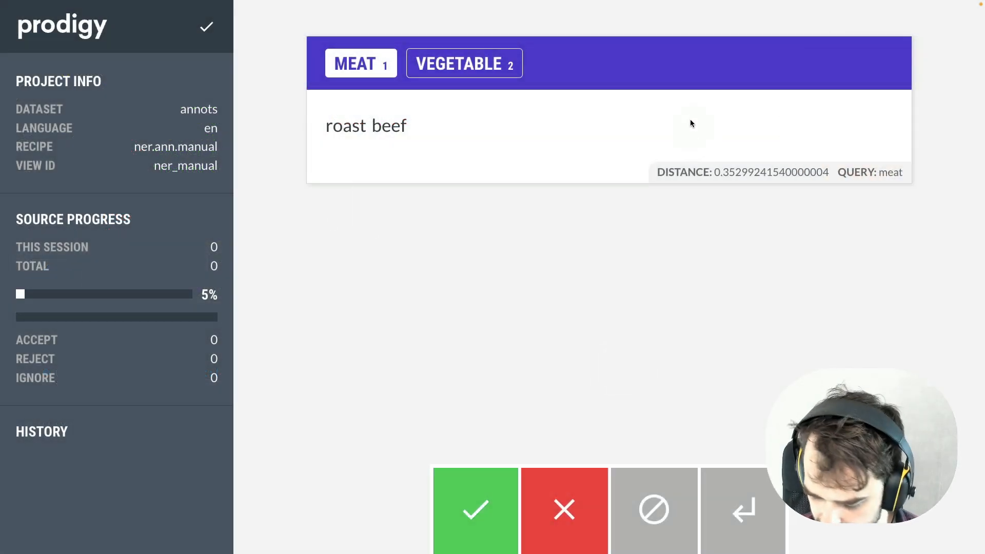